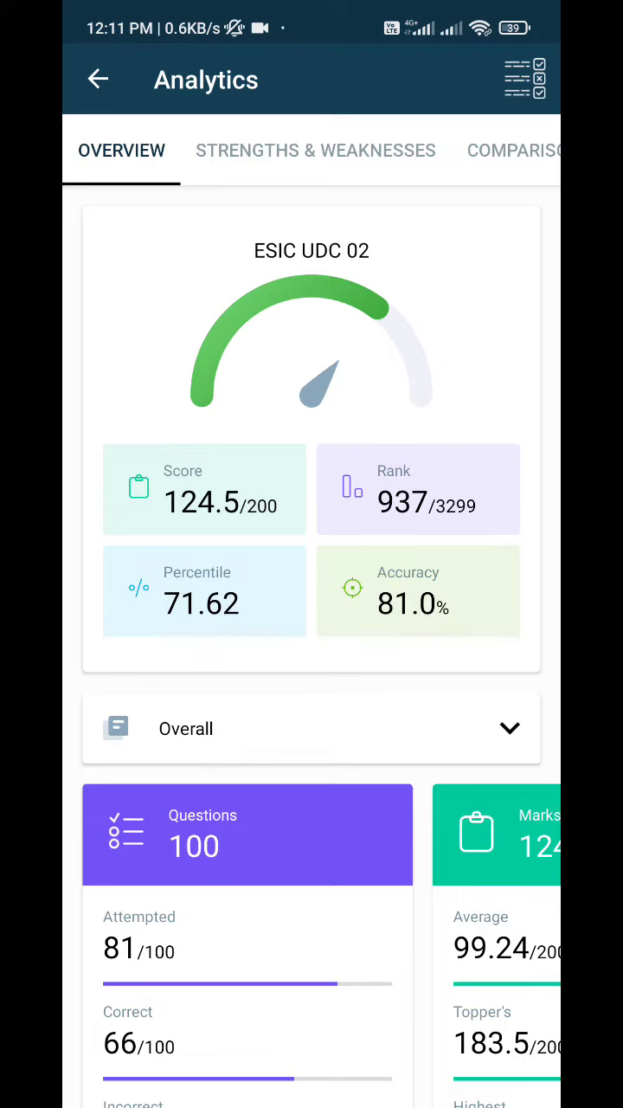
# - Scroll the Overview slightly so the Overall Attempted, Correct and Incorrect cards are fully visible
pyautogui.scroll(-3)
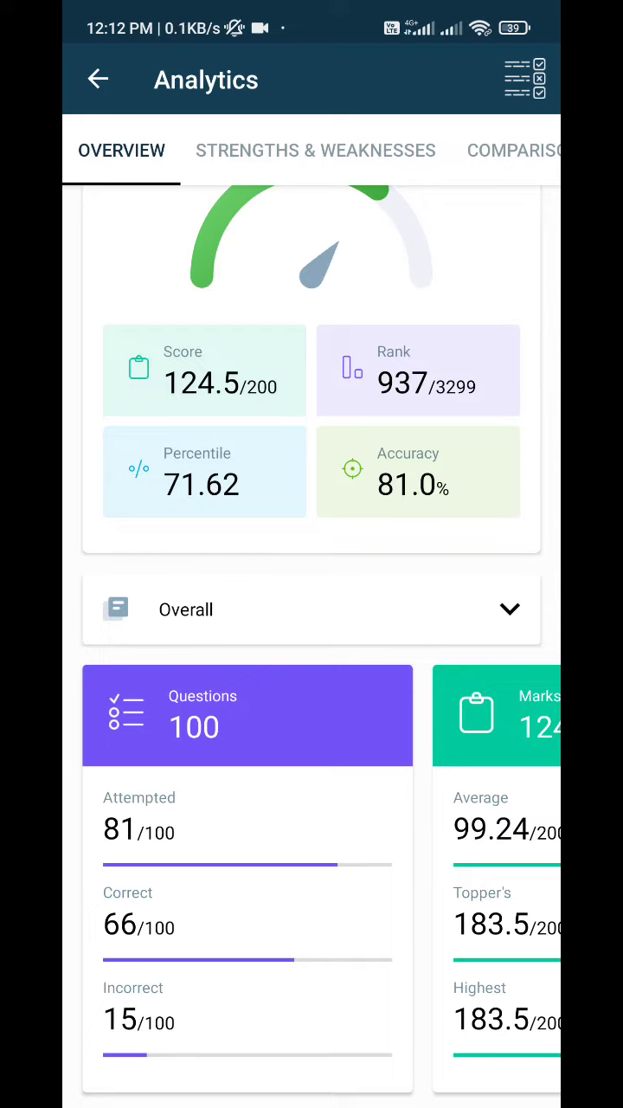
# - Select General Intelligence and Reasoning and swipe to its Marks card (43.5/50 vs average and topper)
pyautogui.click(311, 609)
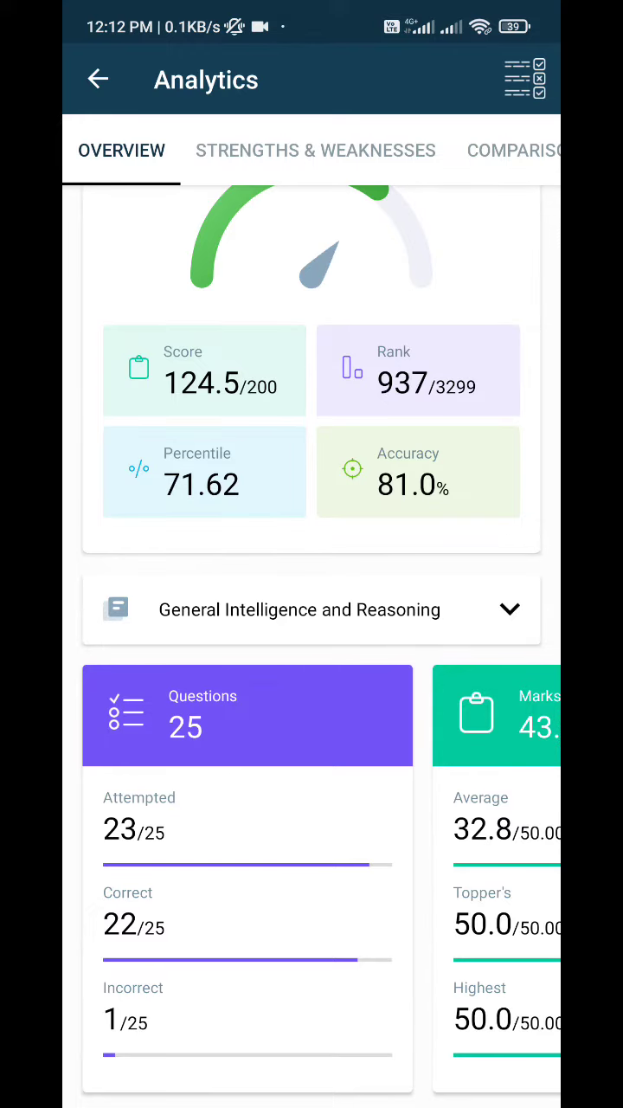
pyautogui.hscroll(-3)
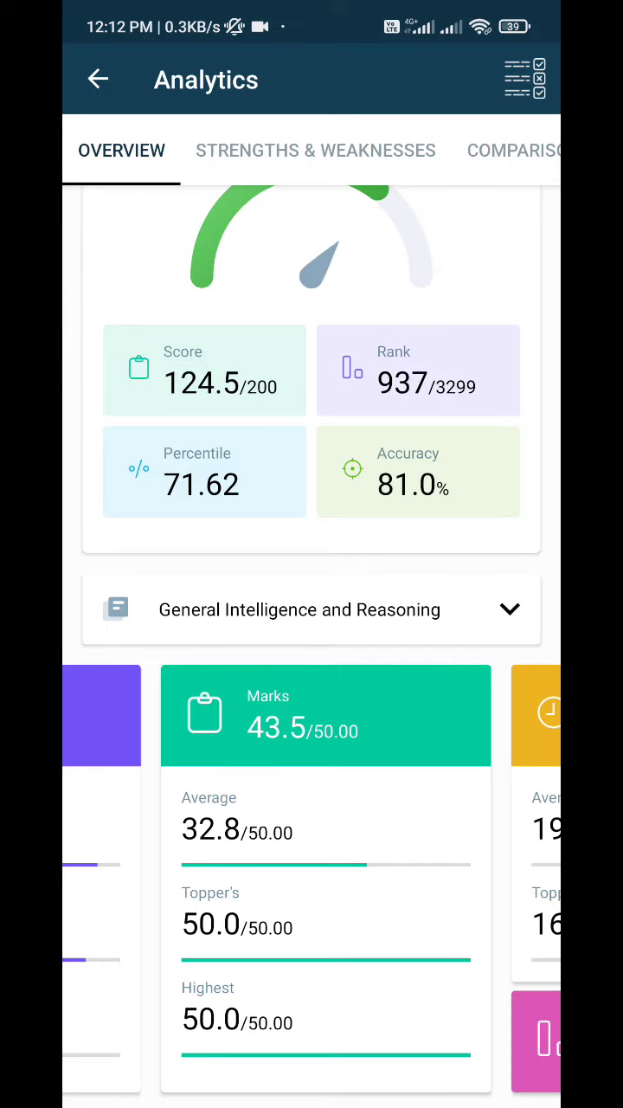
pyautogui.hscroll(-3)
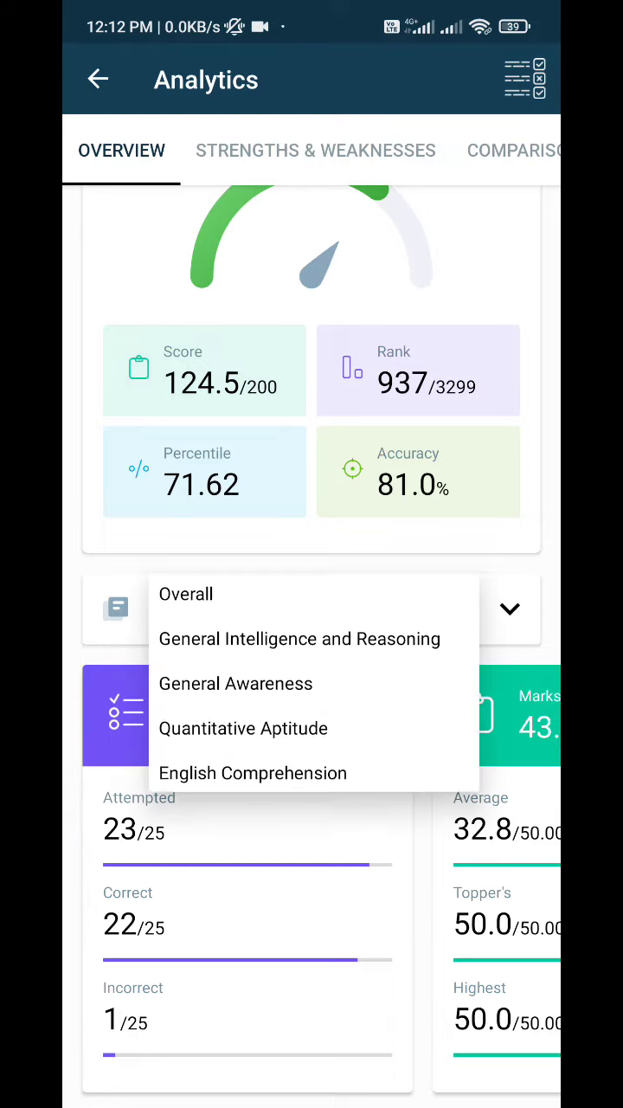
# - Switch the breakdown to General Awareness and swipe through to its Accuracy and Percentile cards
pyautogui.click(236, 682)
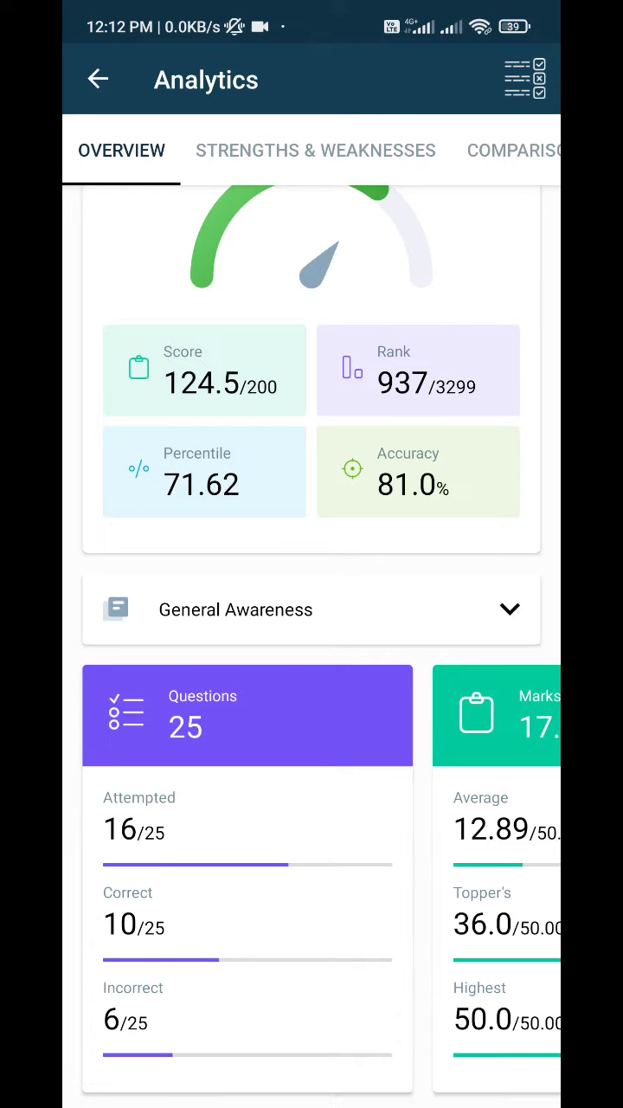
pyautogui.hscroll(-3)
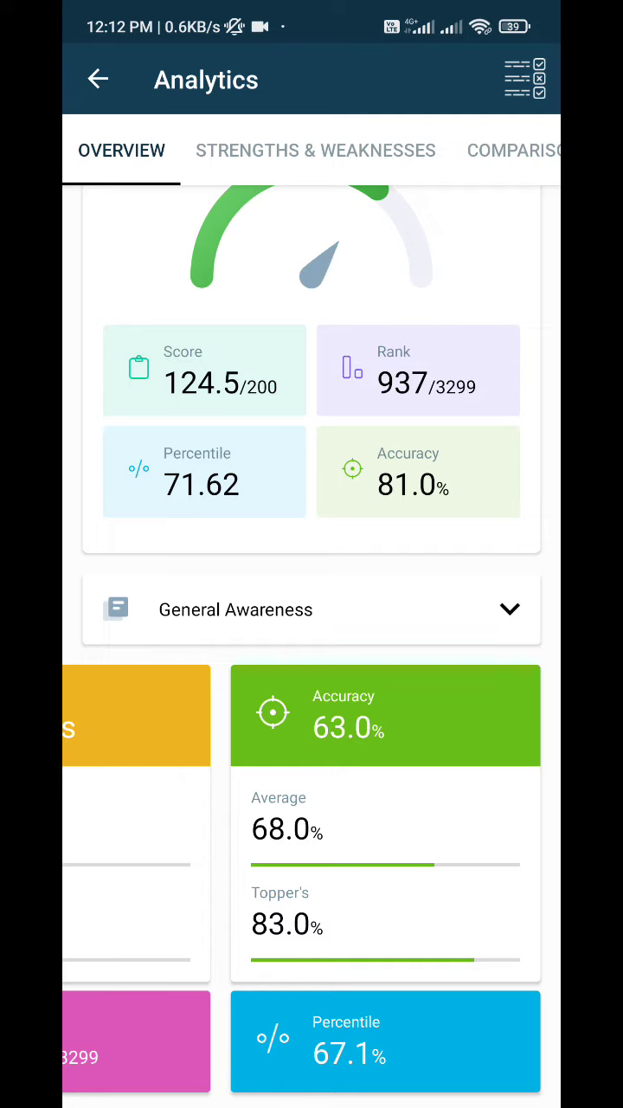
pyautogui.hscroll(-3)
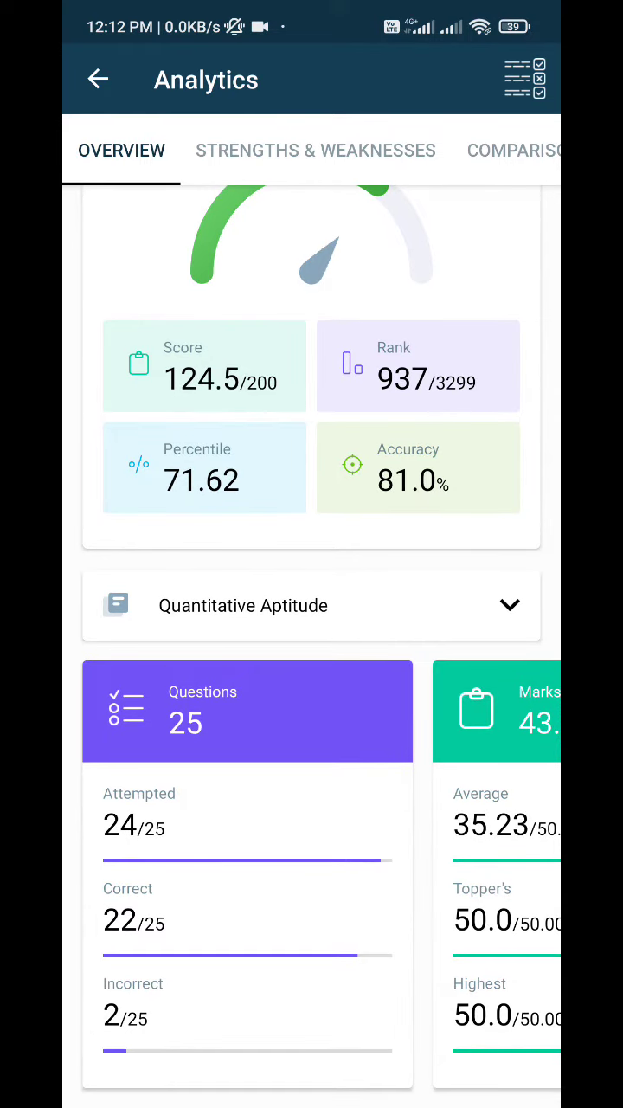
# - Swipe the Quantitative Aptitude cards across to the Marks card for average and topper comparison
pyautogui.hscroll(-3)
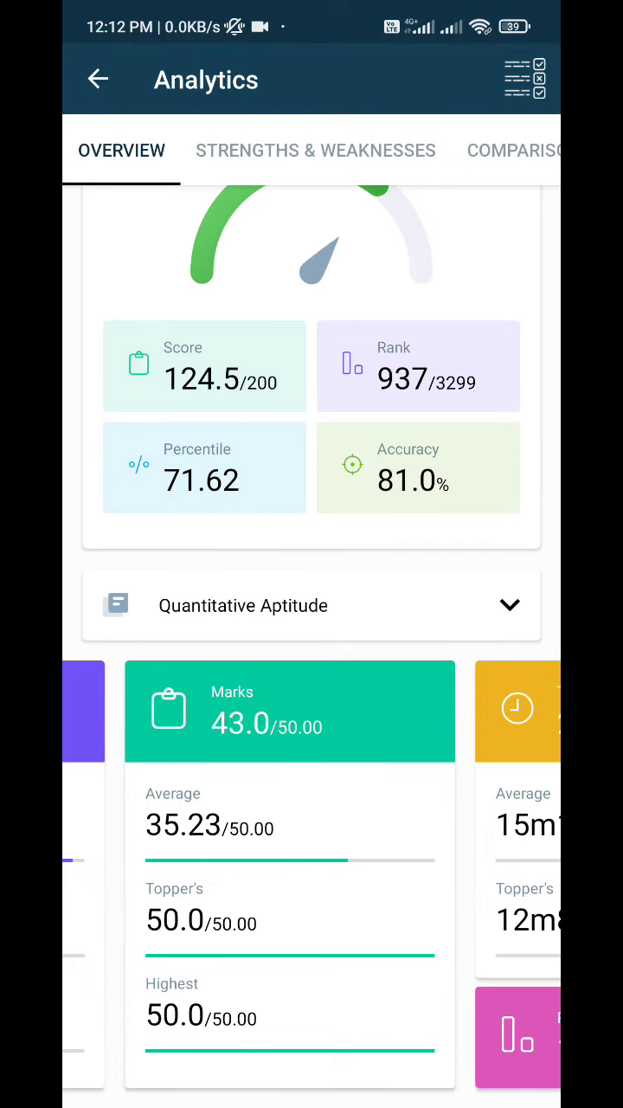
pyautogui.hscroll(-3)
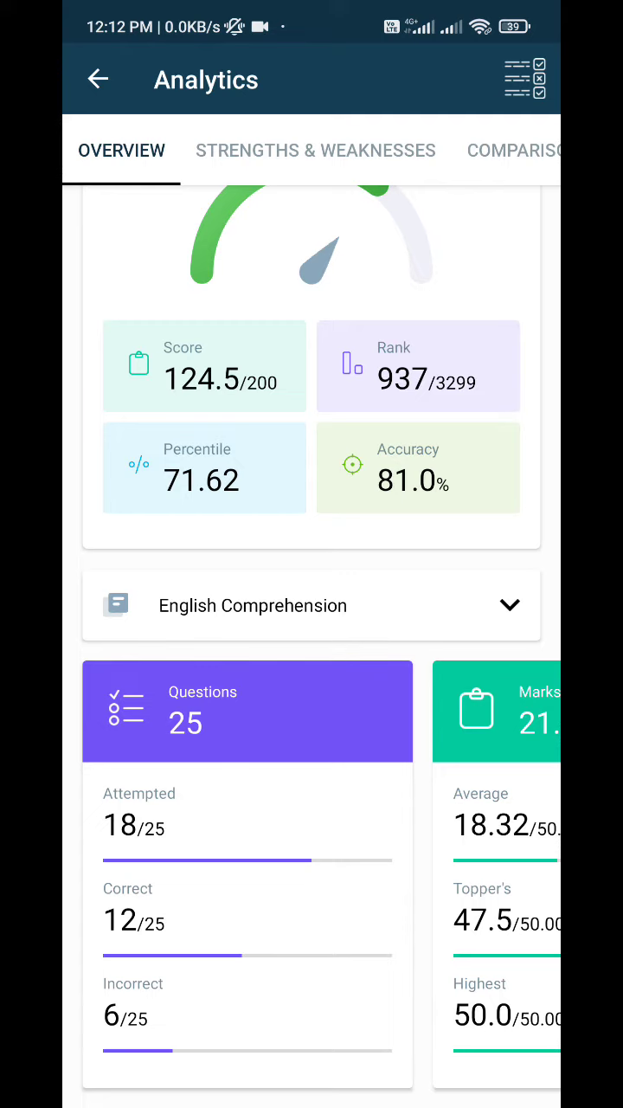
# - Swipe to the English Comprehension Questions card showing 18/25 attempted, 12 correct, 6 incorrect
pyautogui.hscroll(-3)
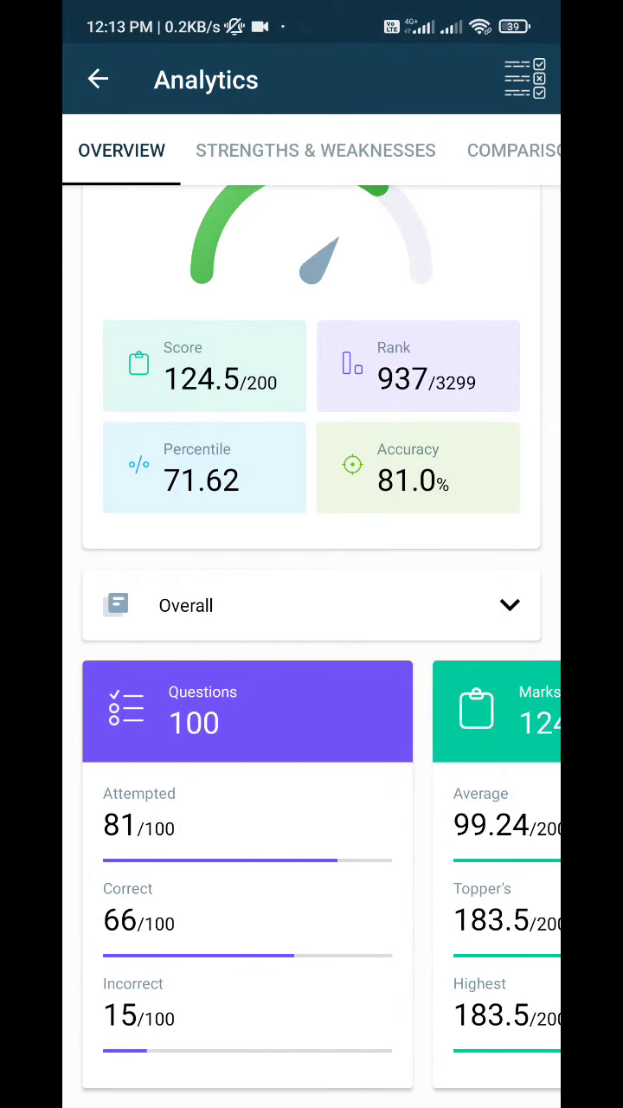
# - Return to the Overall breakdown with the ESIC UDC 02 score summary visible and decline the incoming call
pyautogui.scroll(-3)
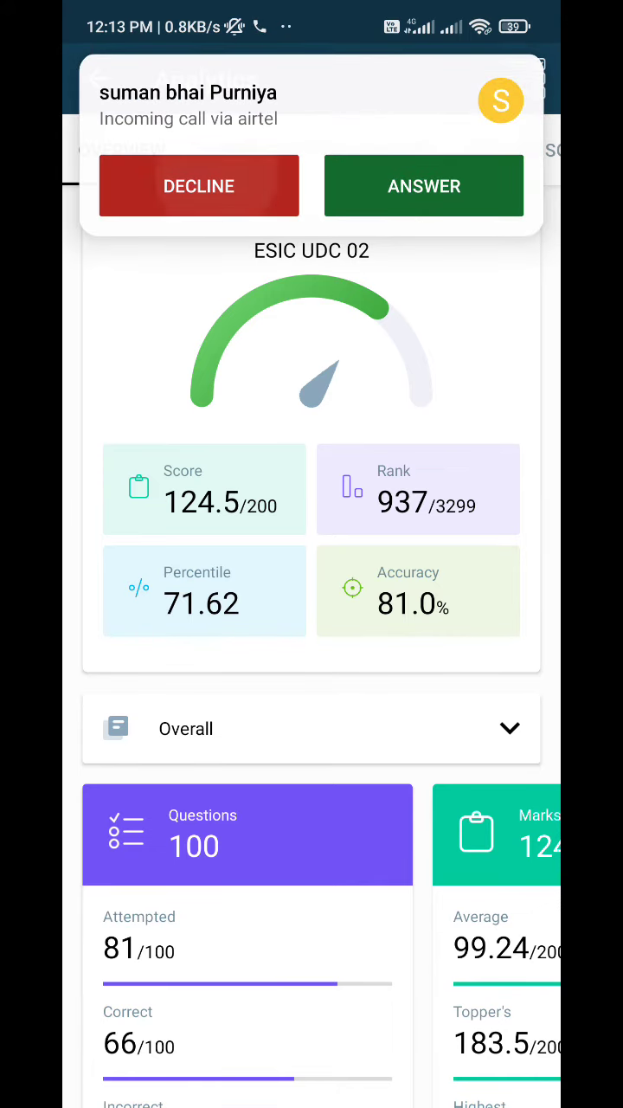
pyautogui.click(198, 185)
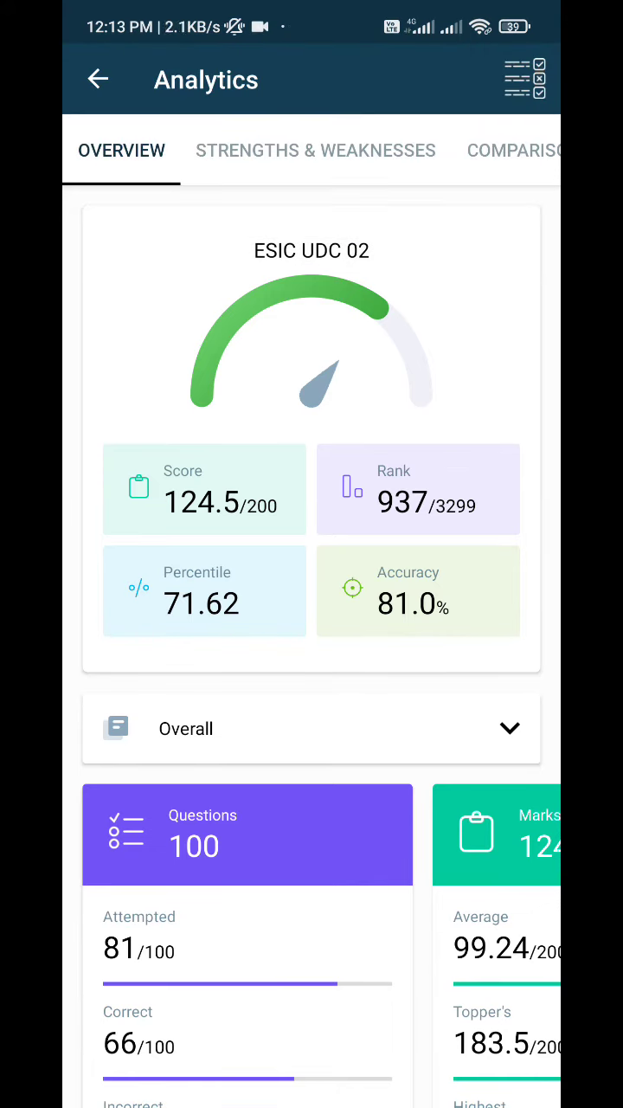